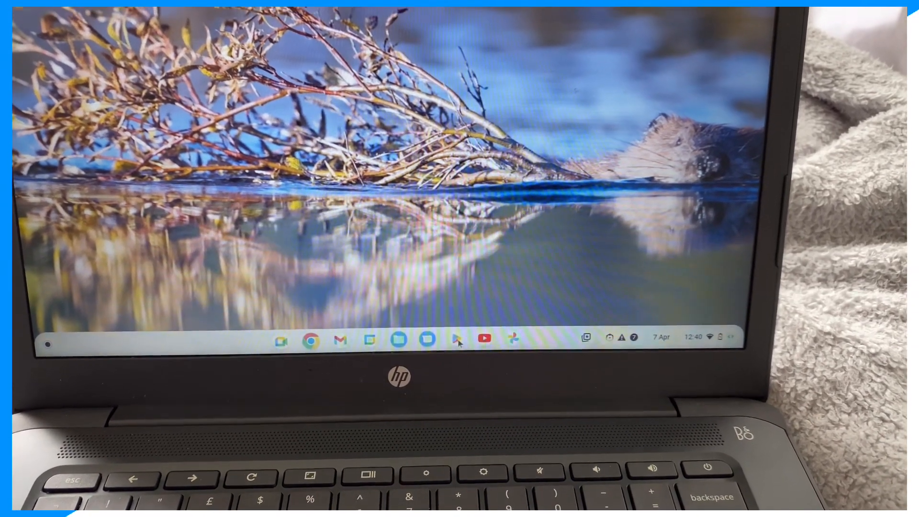
Launch the Google Play Store from the ChromeOS shelf.
left_click(458, 339)
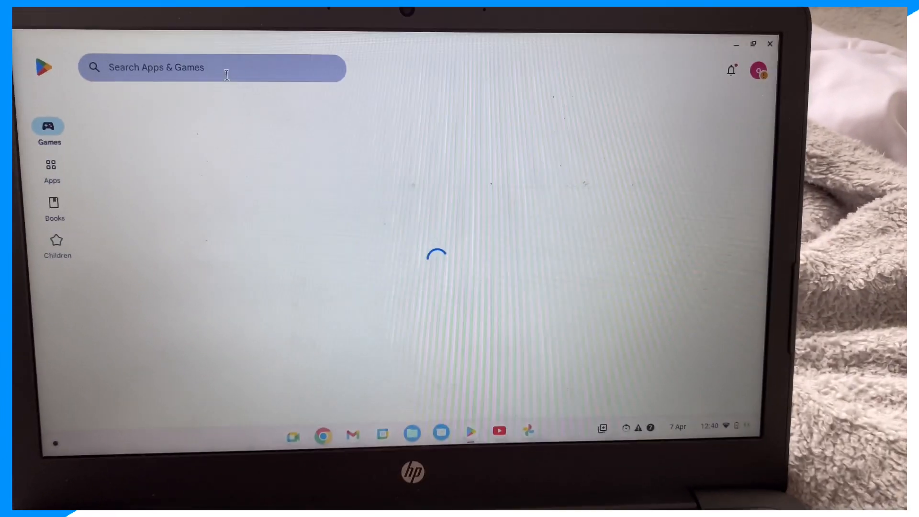
Search the store for 'pubg' to reach the PUBG MOBILE listing.
left_click(211, 67)
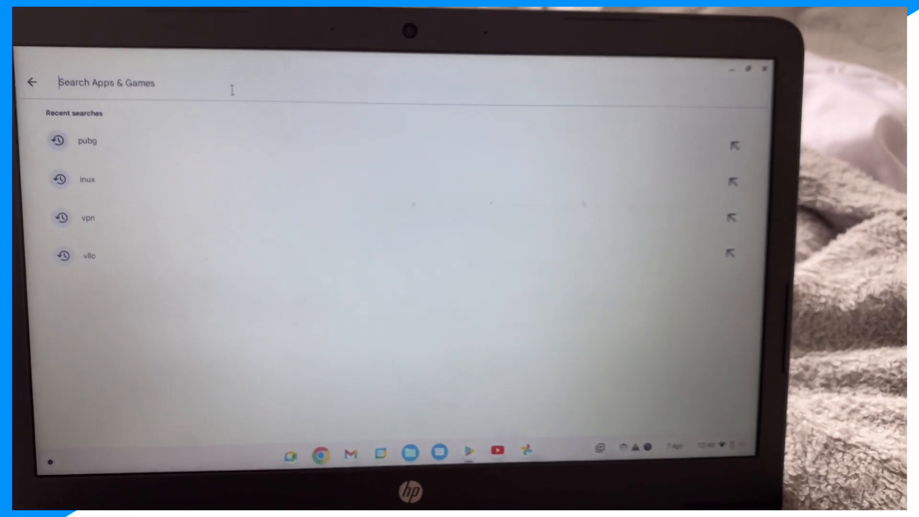
type("pubg")
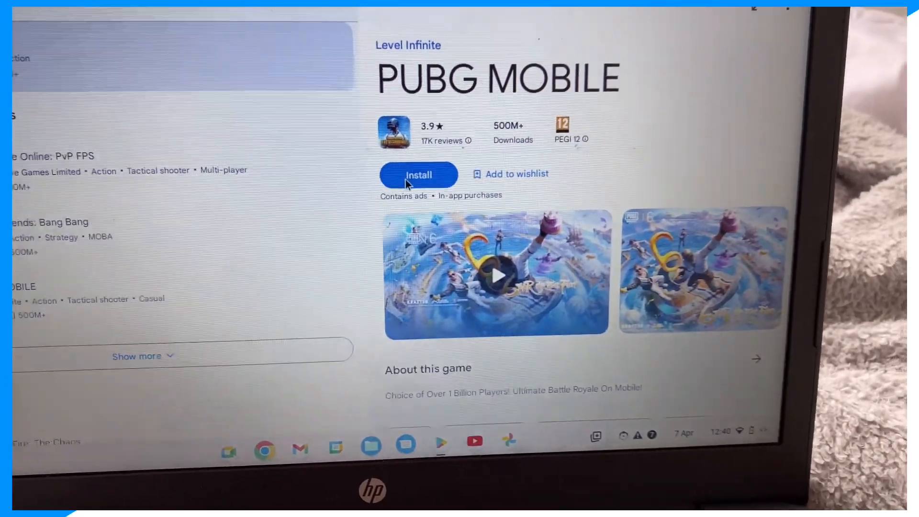
Begin installing PUBG MOBILE, triggering the Free up space prompt.
left_click(419, 175)
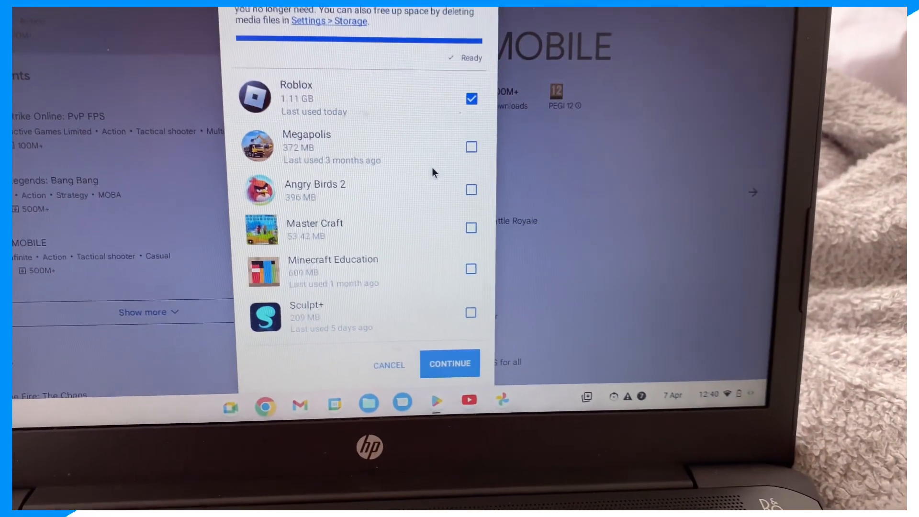
Keep Roblox and mark Megapolis, Angry Birds 2 and Master Craft for removal.
left_click(472, 99)
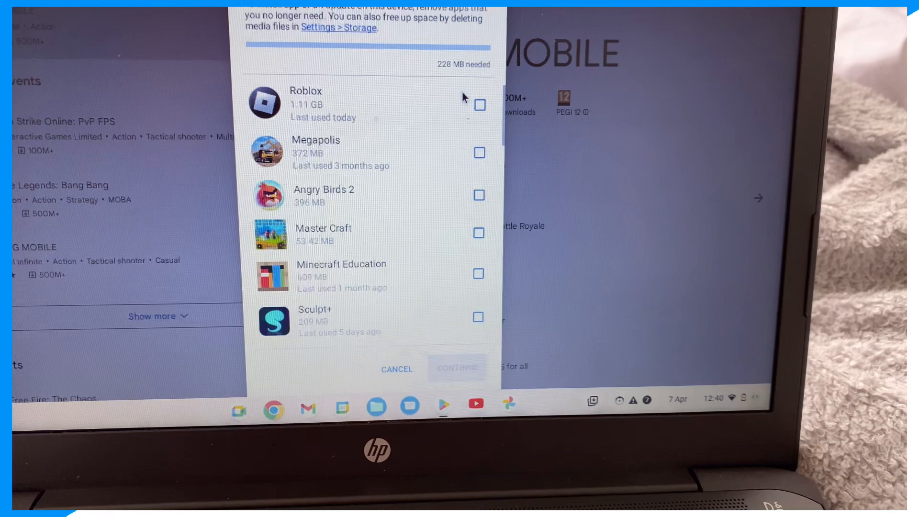
left_click(479, 153)
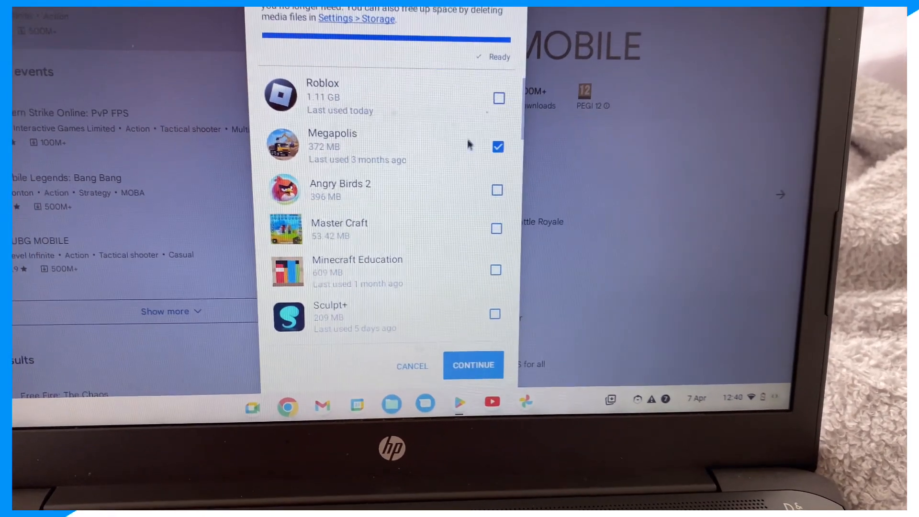
left_click(497, 190)
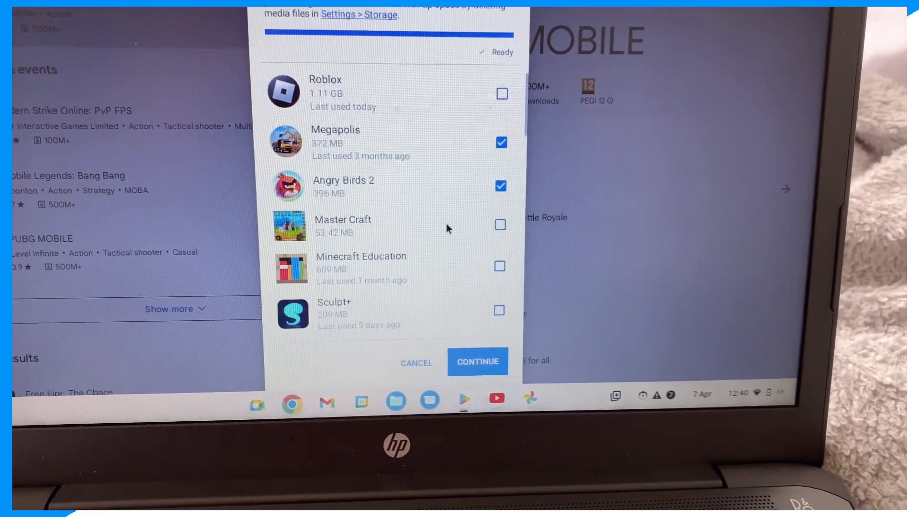
left_click(499, 224)
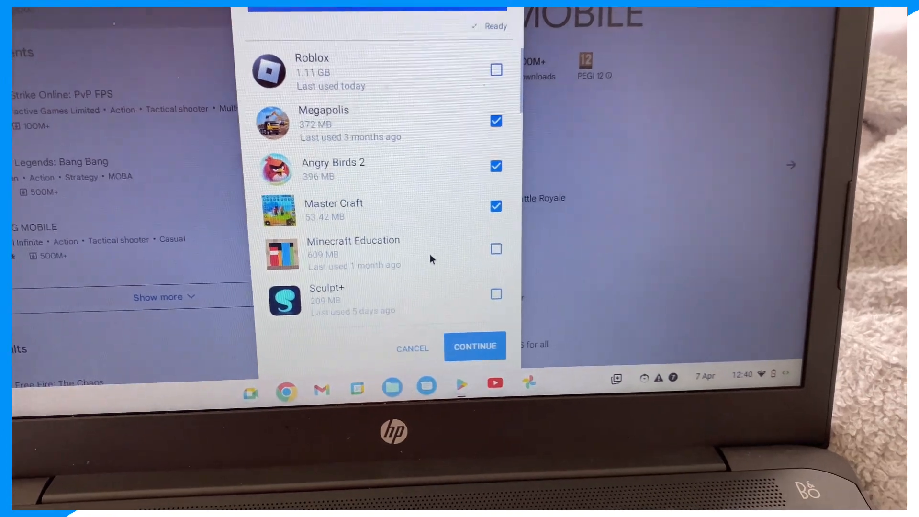
Confirm removing the marked apps, leaving PUBG MOBILE pending installation.
left_click(475, 346)
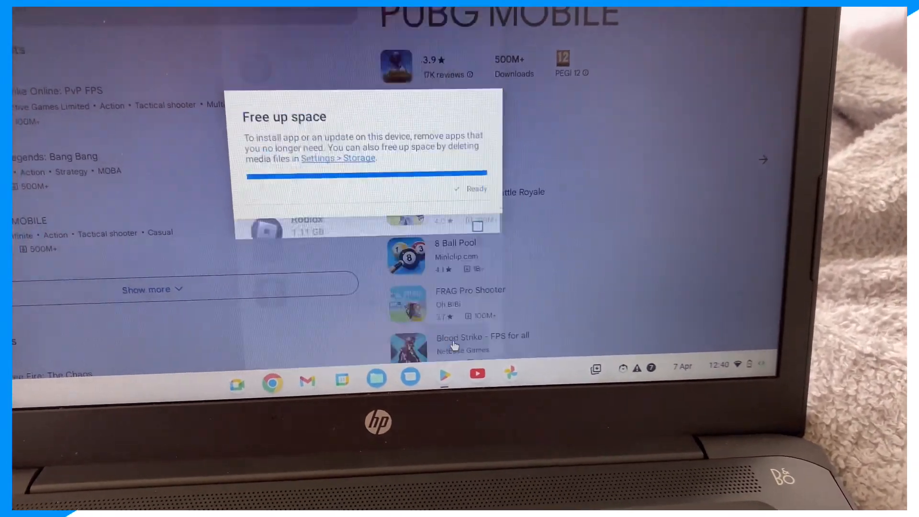
left_click(477, 188)
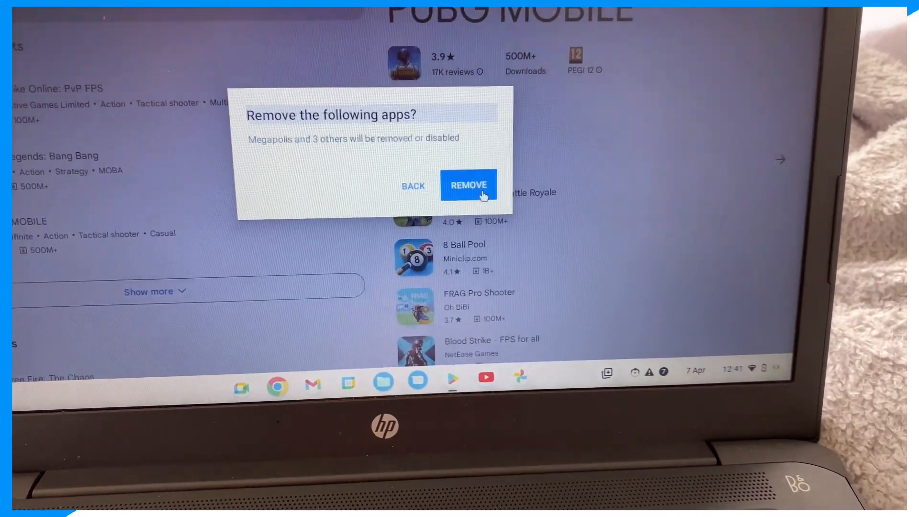
left_click(469, 185)
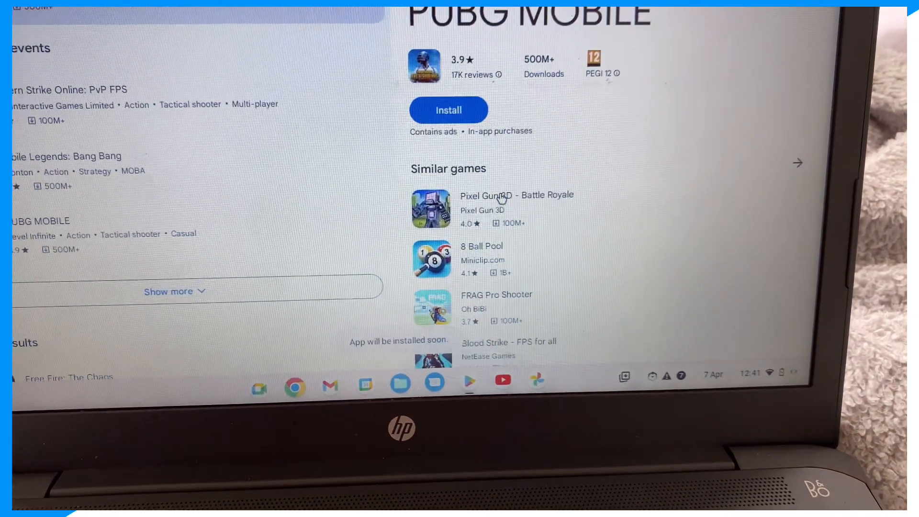
left_click(449, 109)
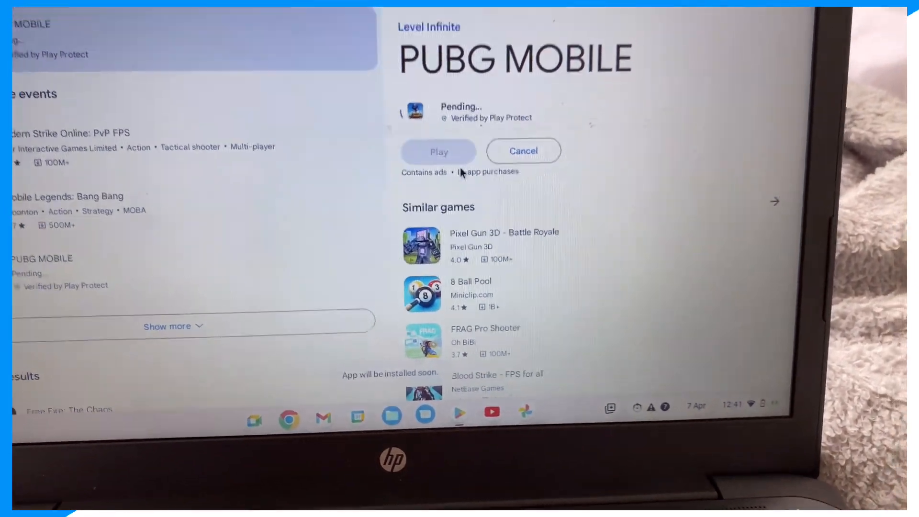